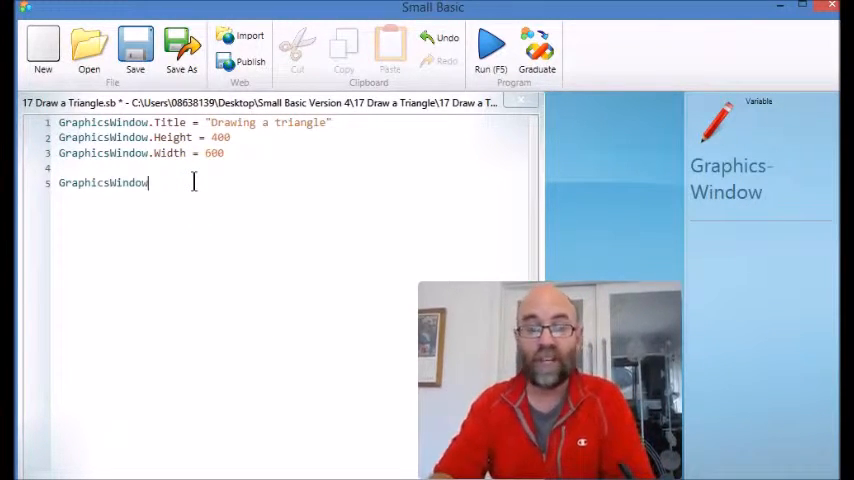
Type .DrawTriangle( after GraphicsWindow on line 5 via IntelliSense
text(.DrawTriangle)
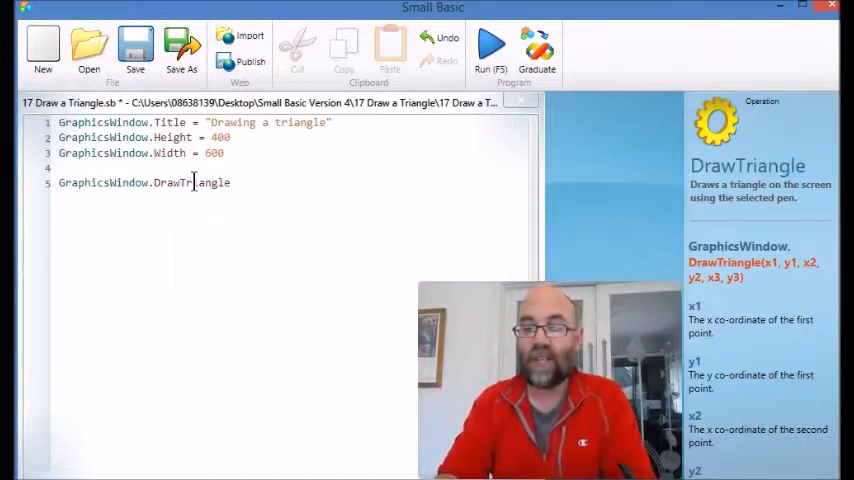
text(()
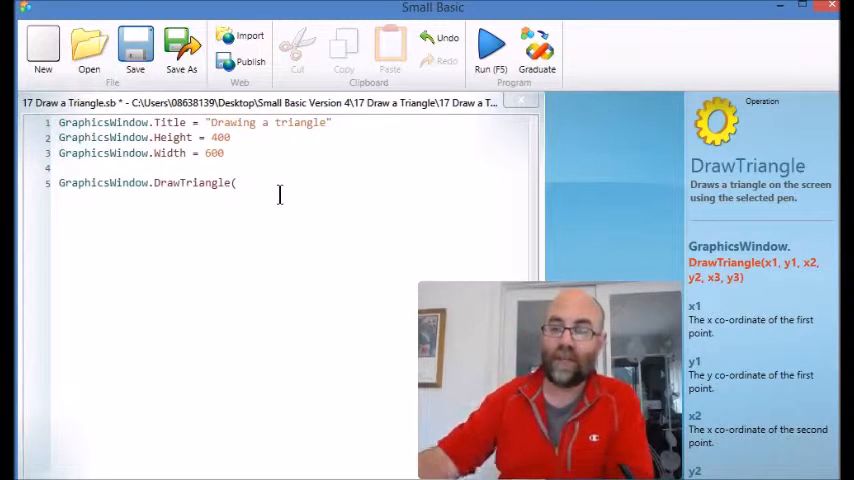
Fill DrawTriangle with coordinates 50,50,50,200,200,200 and close the bracket
text(50)
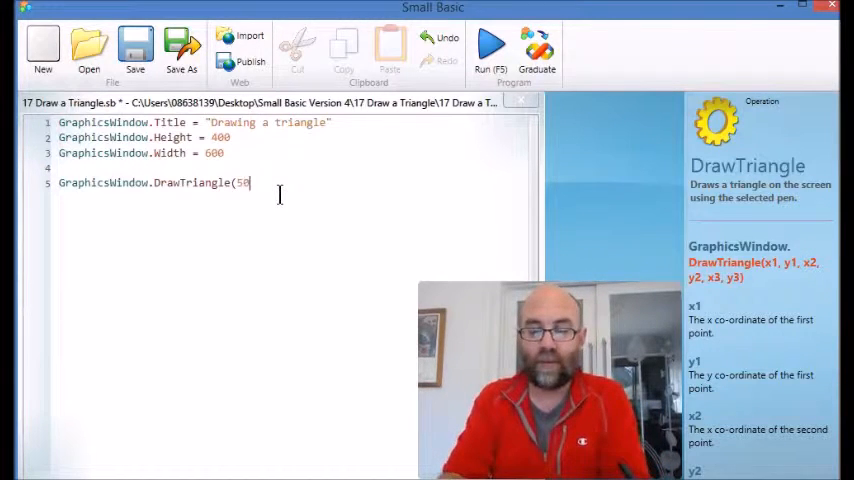
text(,5)
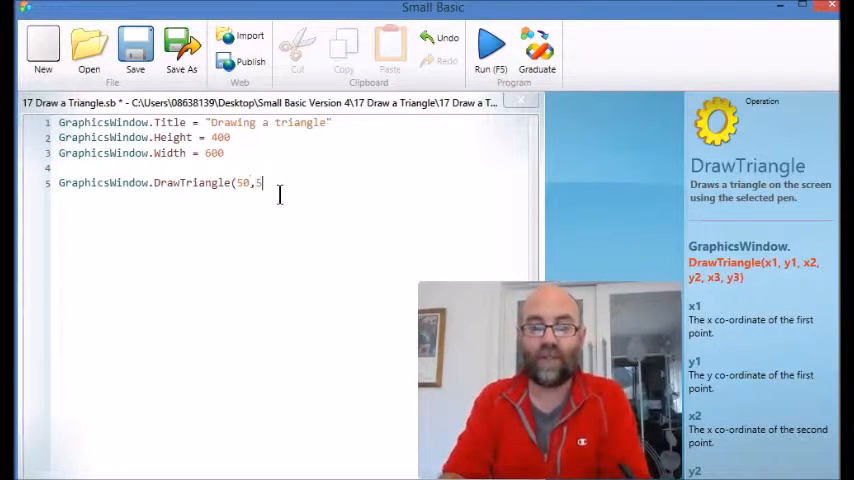
text(0,)
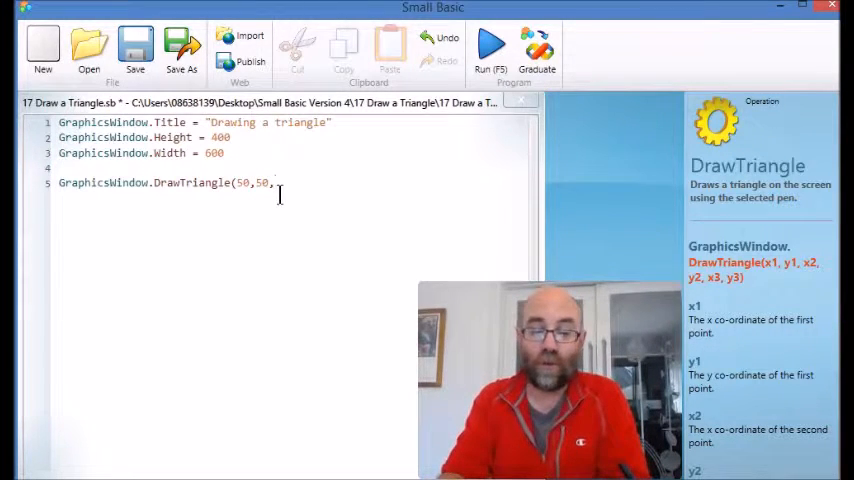
text(50,)
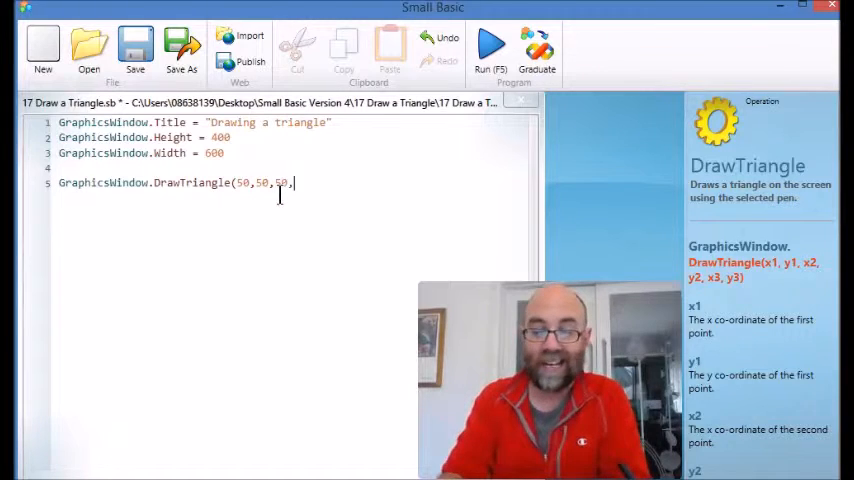
text(200,)
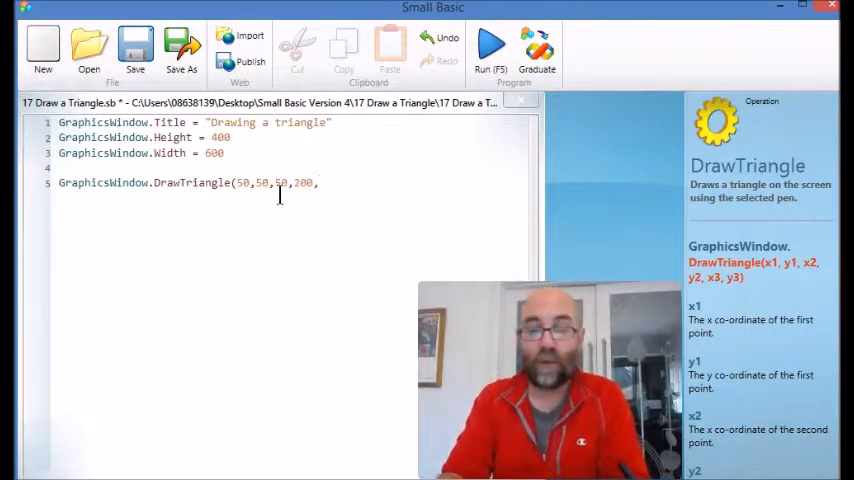
text(200)
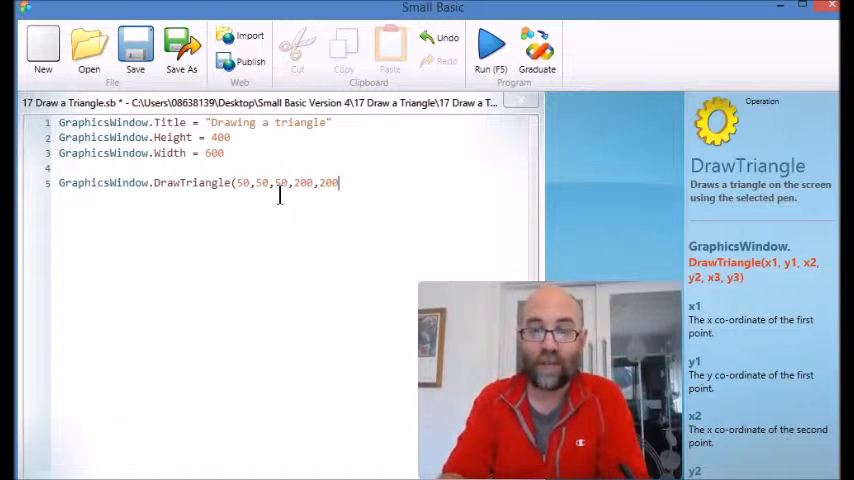
text(,2)
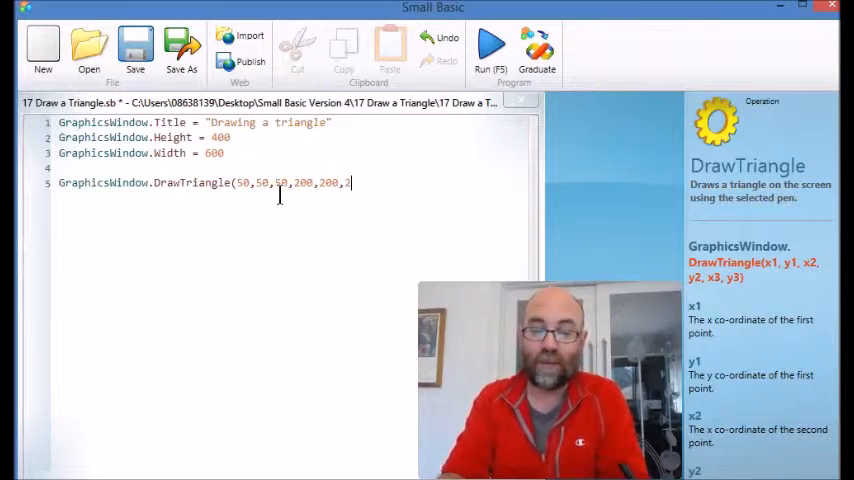
text(00))
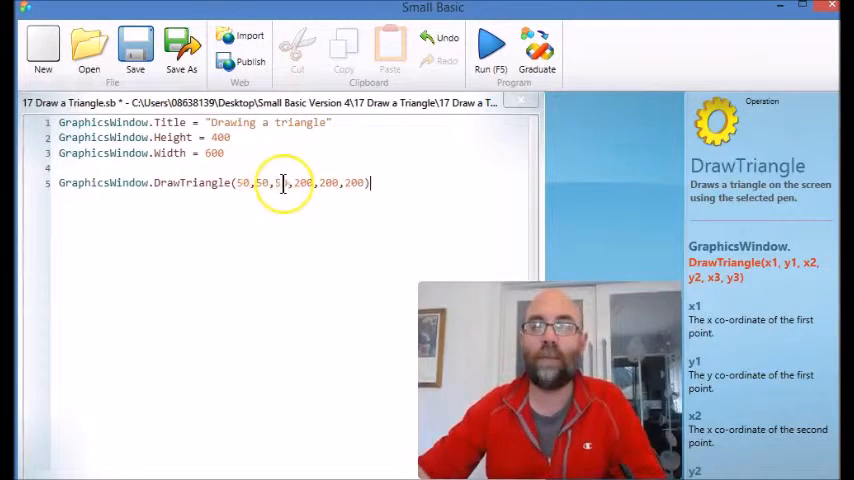
text(0)
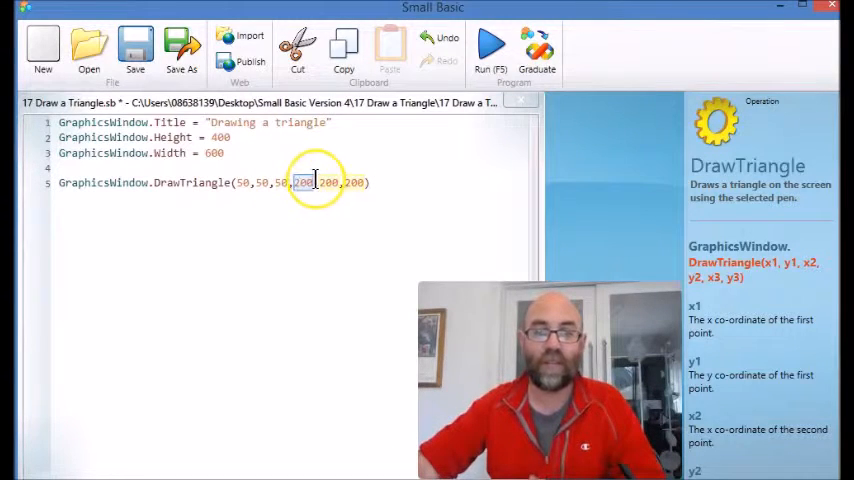
click(290, 183)
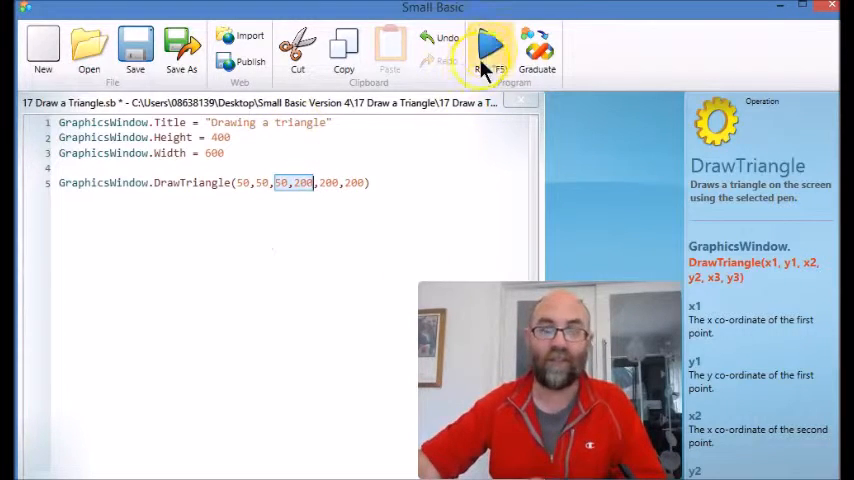
click(489, 50)
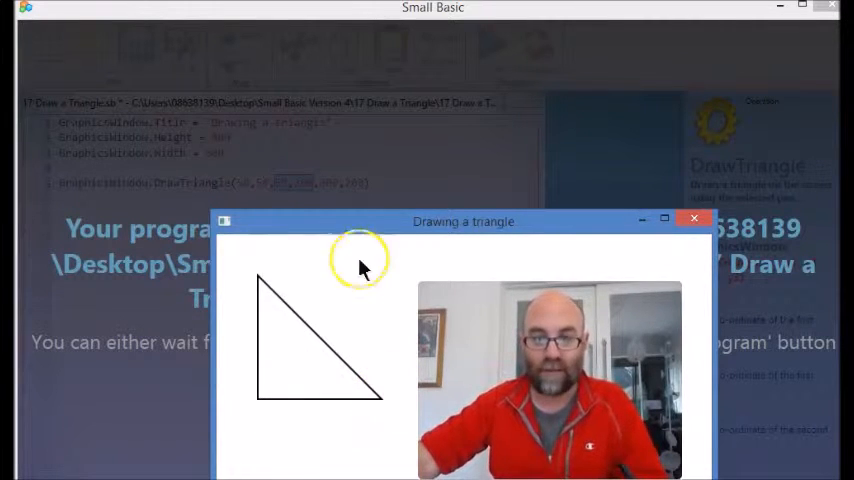
mouse_move(408, 410)
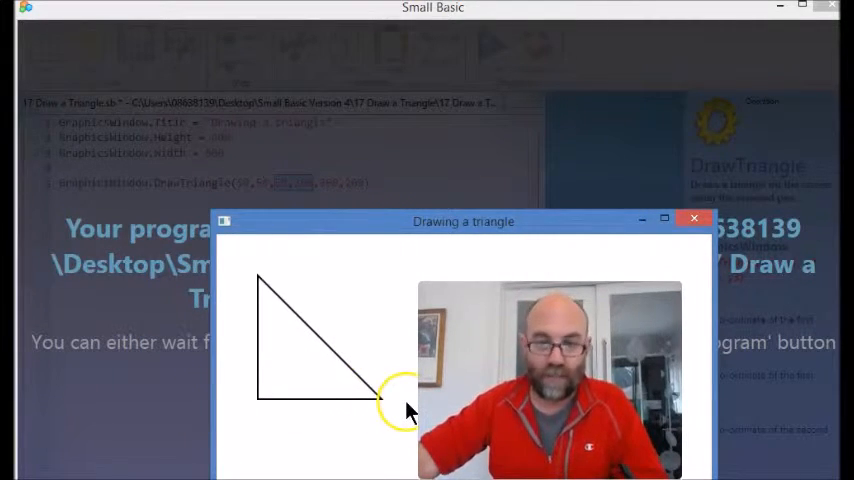
mouse_move(697, 218)
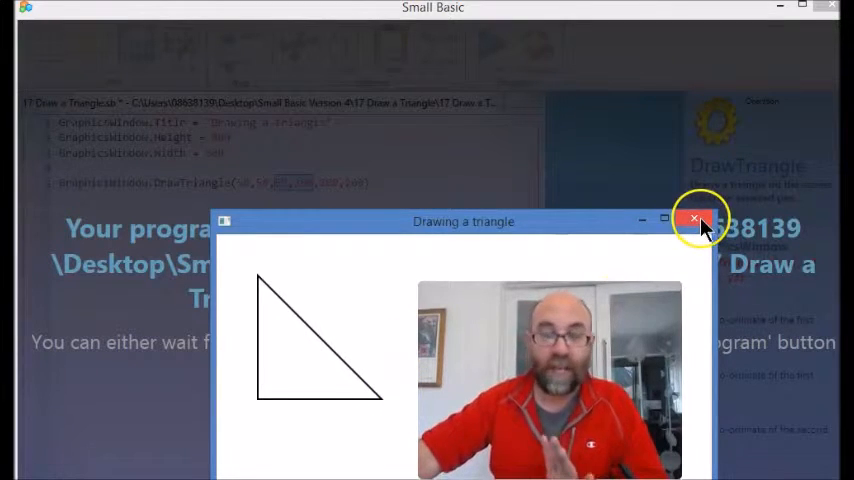
click(695, 218)
text(Fill)
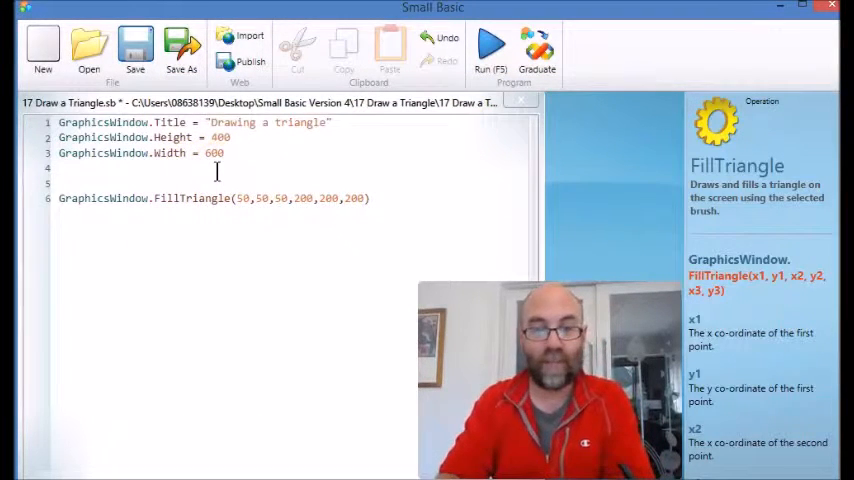
Add GraphicsWindow.BrushColor = "yellow" on line 5, before FillTriangle
text(GraphicsWindow)
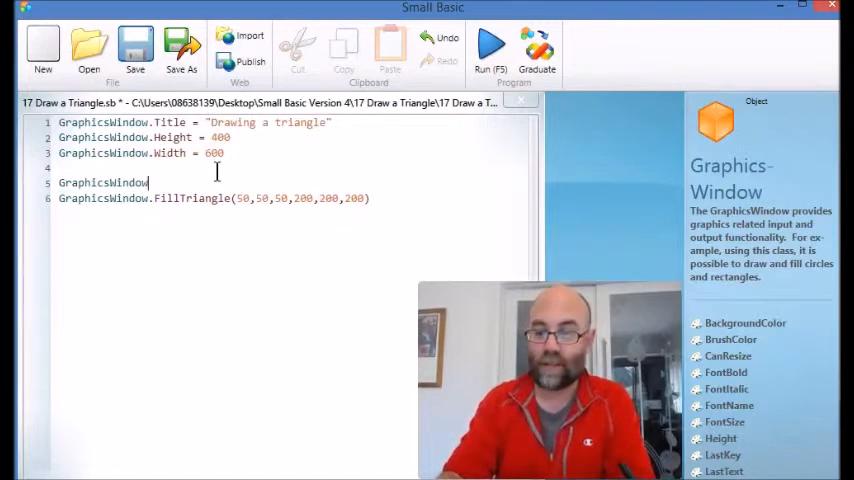
text(BrushColor)
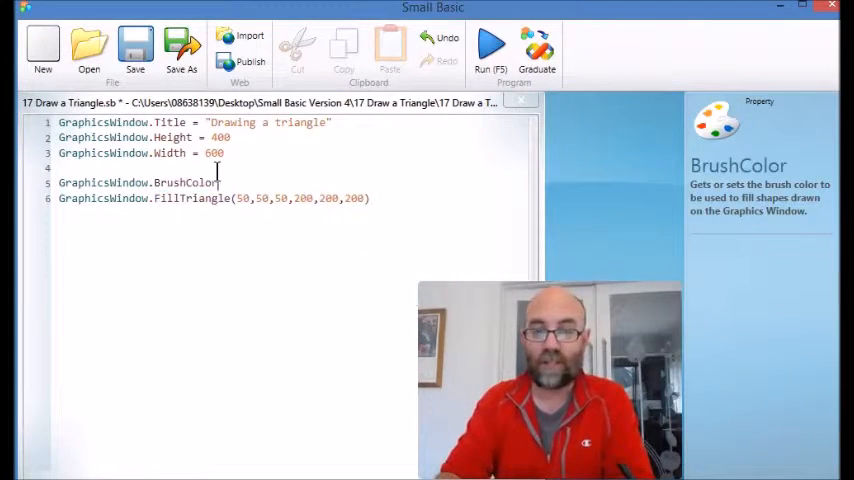
text(ye)
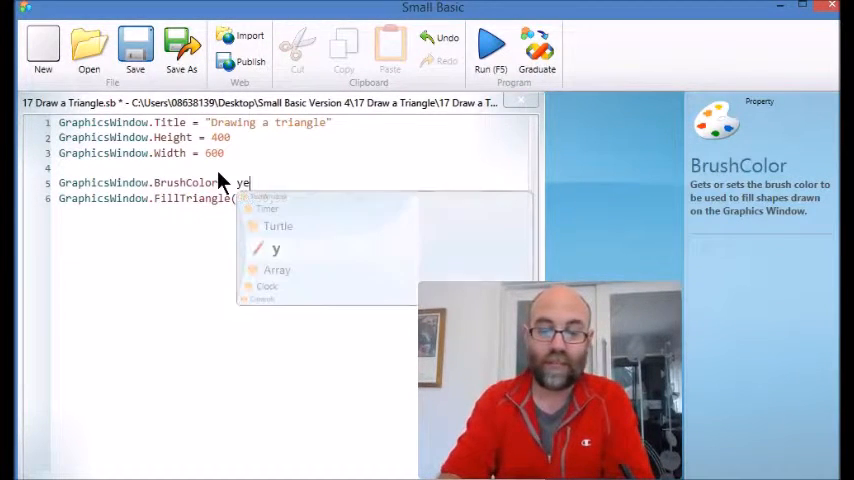
text(llow")
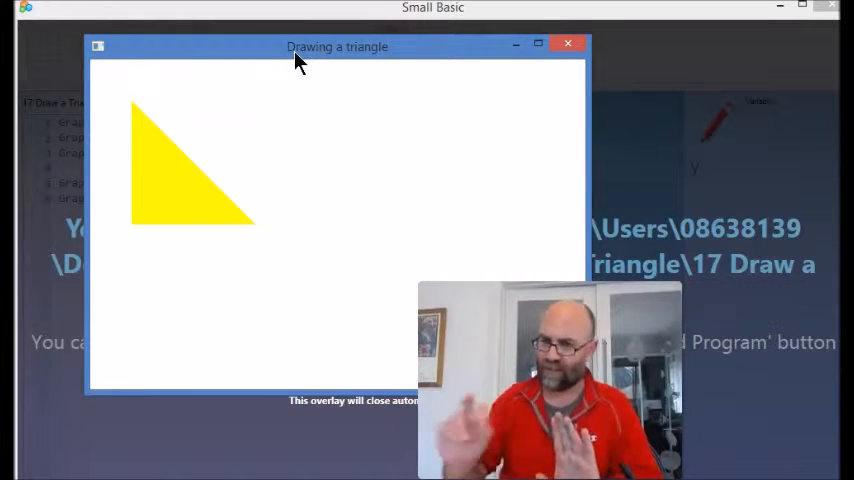
mouse_move(569, 44)
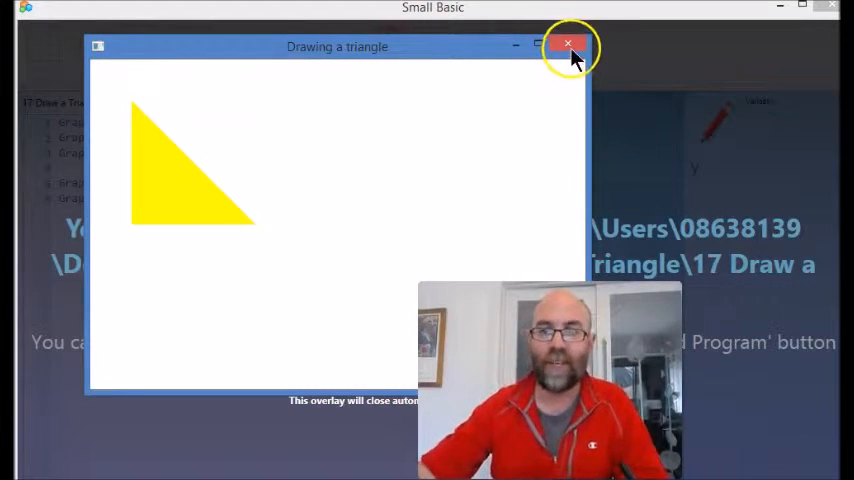
Close the graphics window showing the yellow filled triangle
click(568, 44)
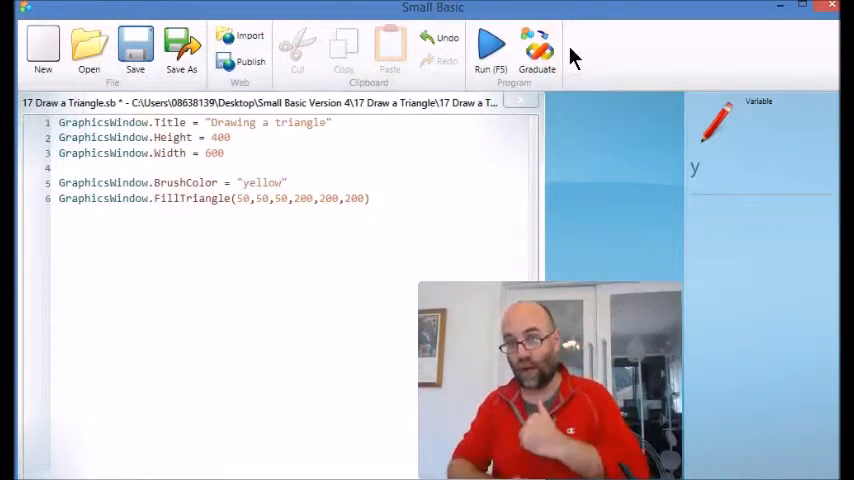